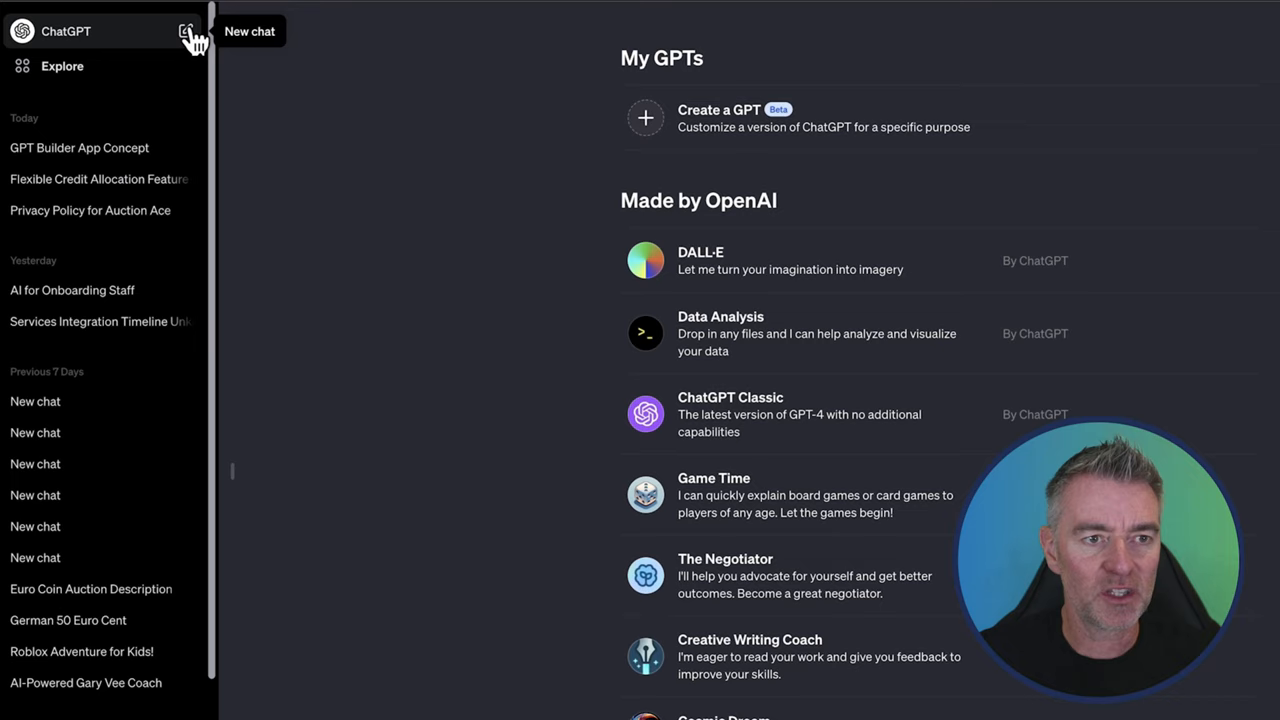
Start a new ChatGPT chat and bring up the GPT-4 model options.
left_click(188, 30)
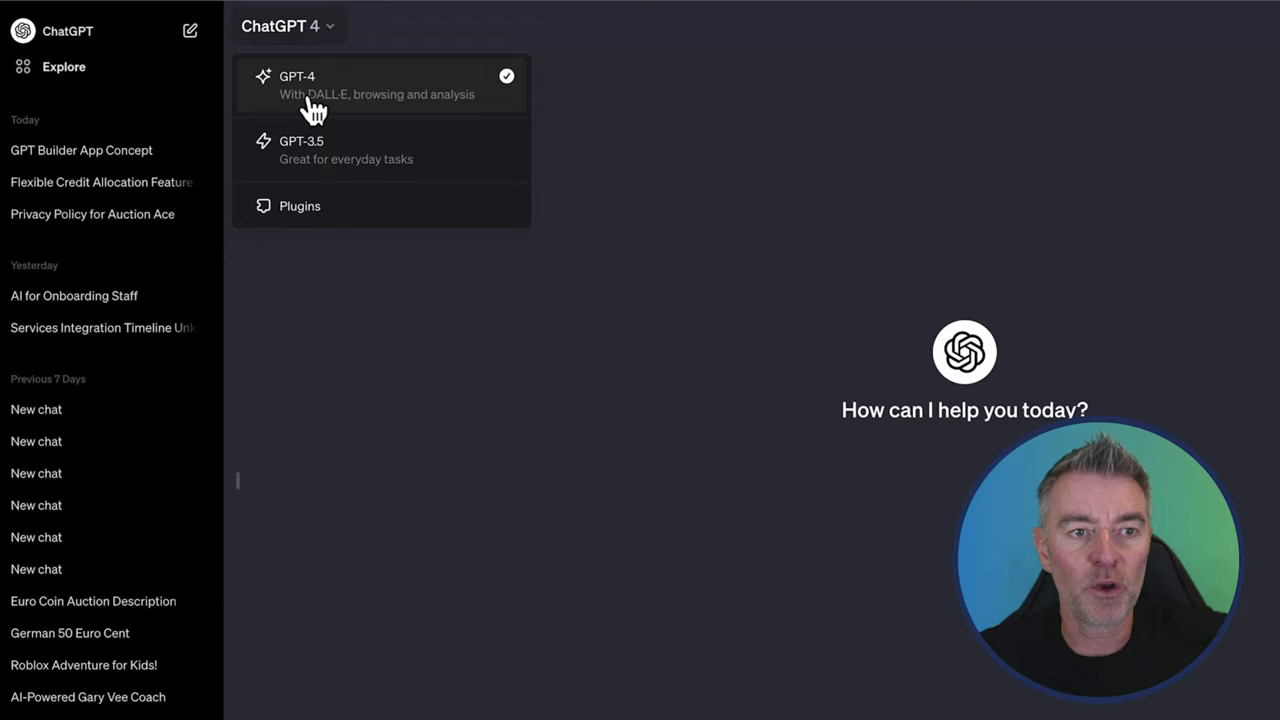
mouse_move(500, 510)
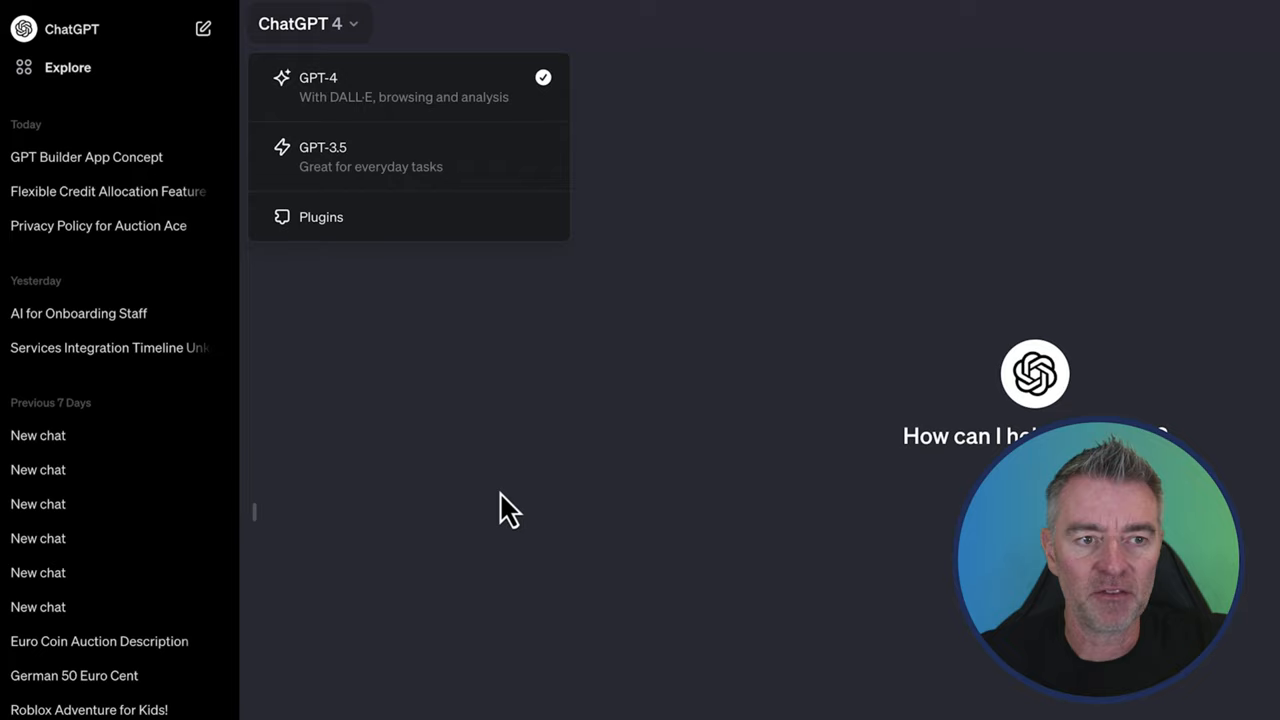
Switch the chat to Plugins and dismiss the About plugins notice.
left_click(320, 217)
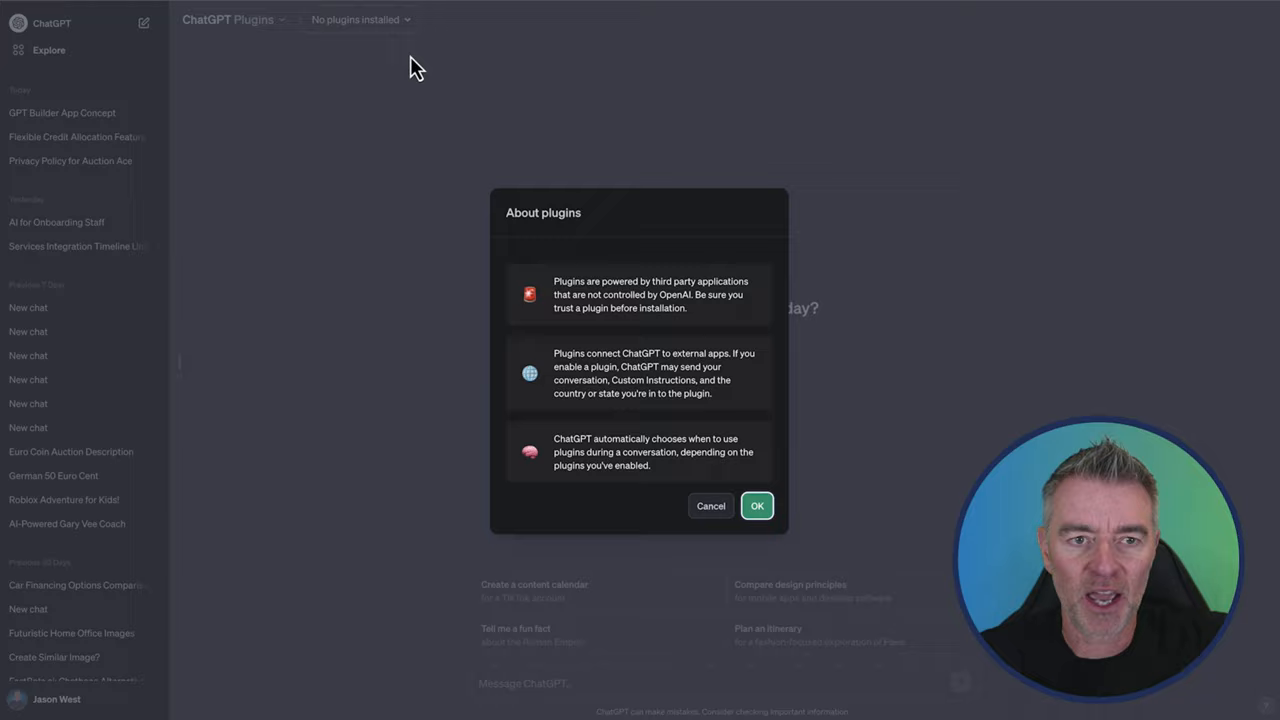
left_click(756, 505)
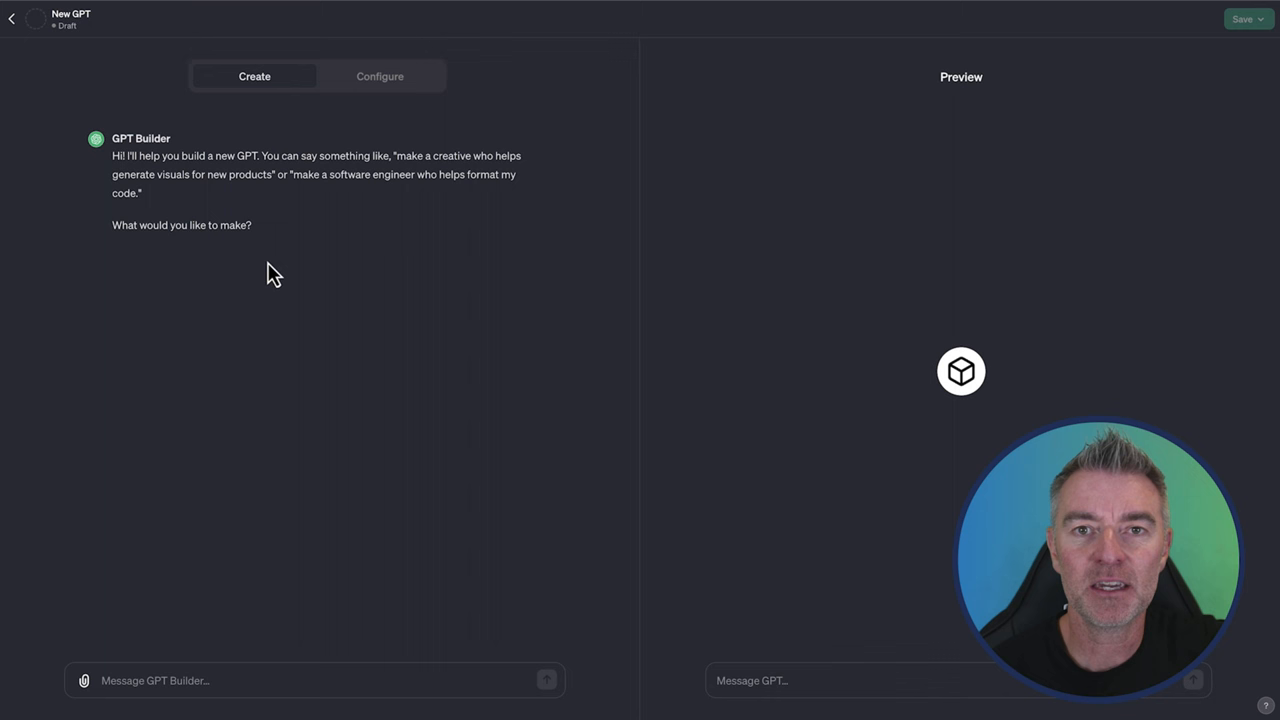
Send GPT Builder the request for an app that writes auction listings from item photos.
left_click(143, 680)
type("I need you to create an app that helps someone create an excellent quality auction listing for any item that they")
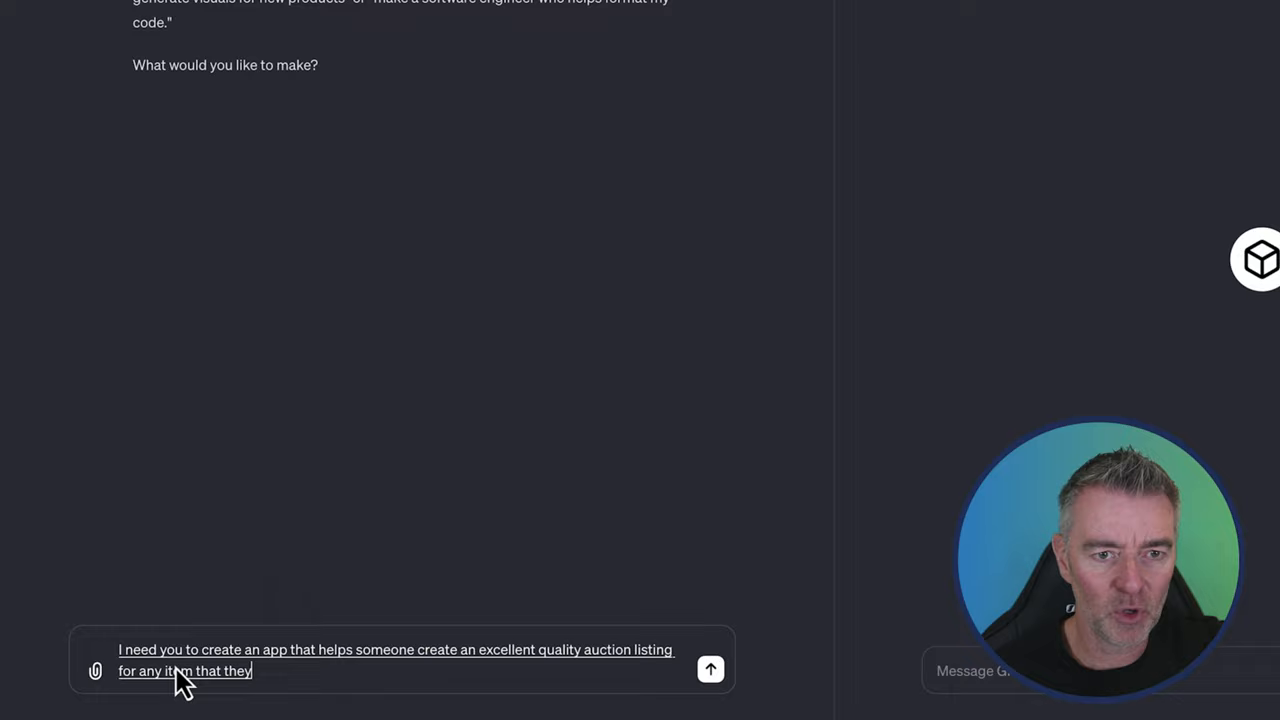
left_click(710, 668)
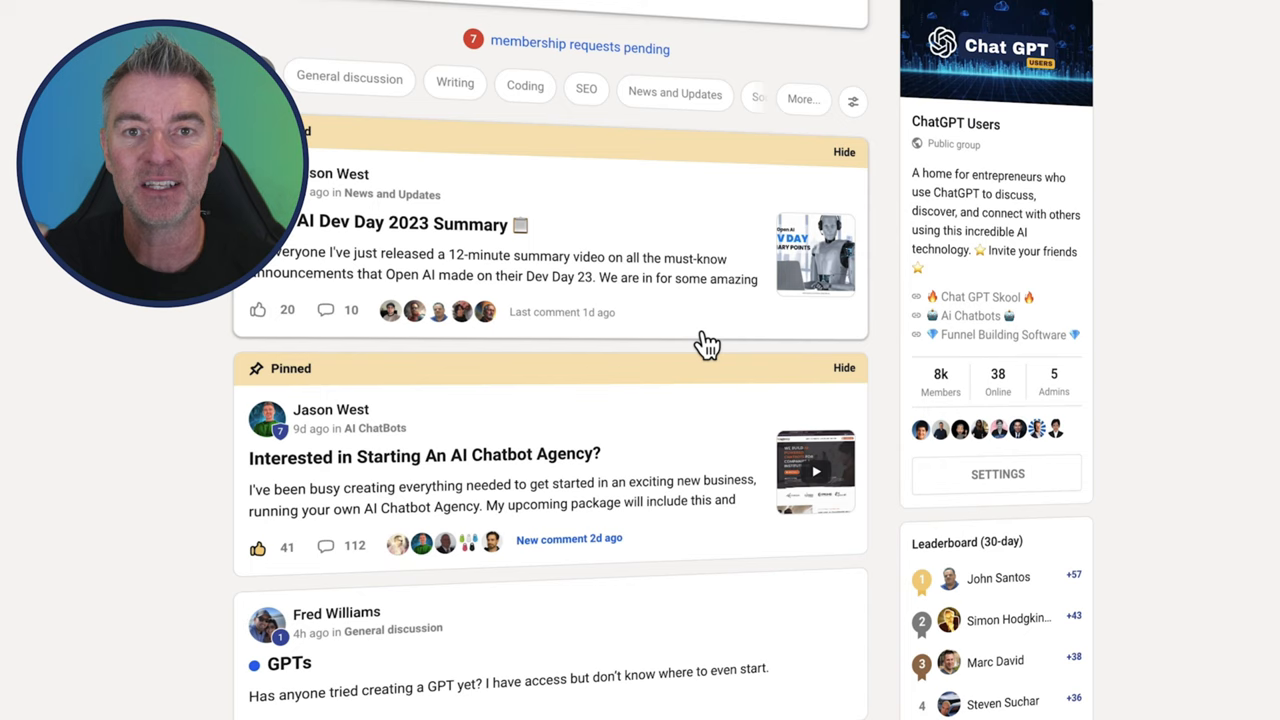
Scroll through the Skool ChatGPT Users community feed.
scroll("down", 3)
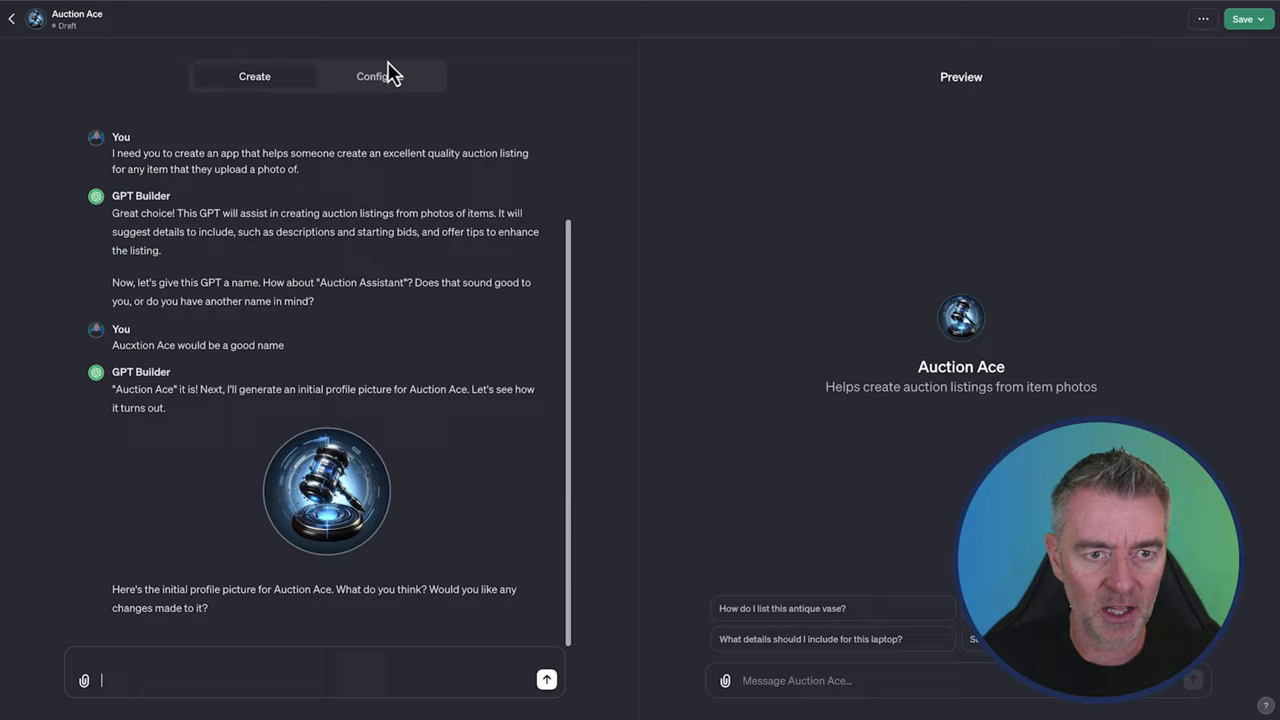
In Configure, change 'suggest' to 'write' in the instructions and open the publish options.
left_click(377, 76)
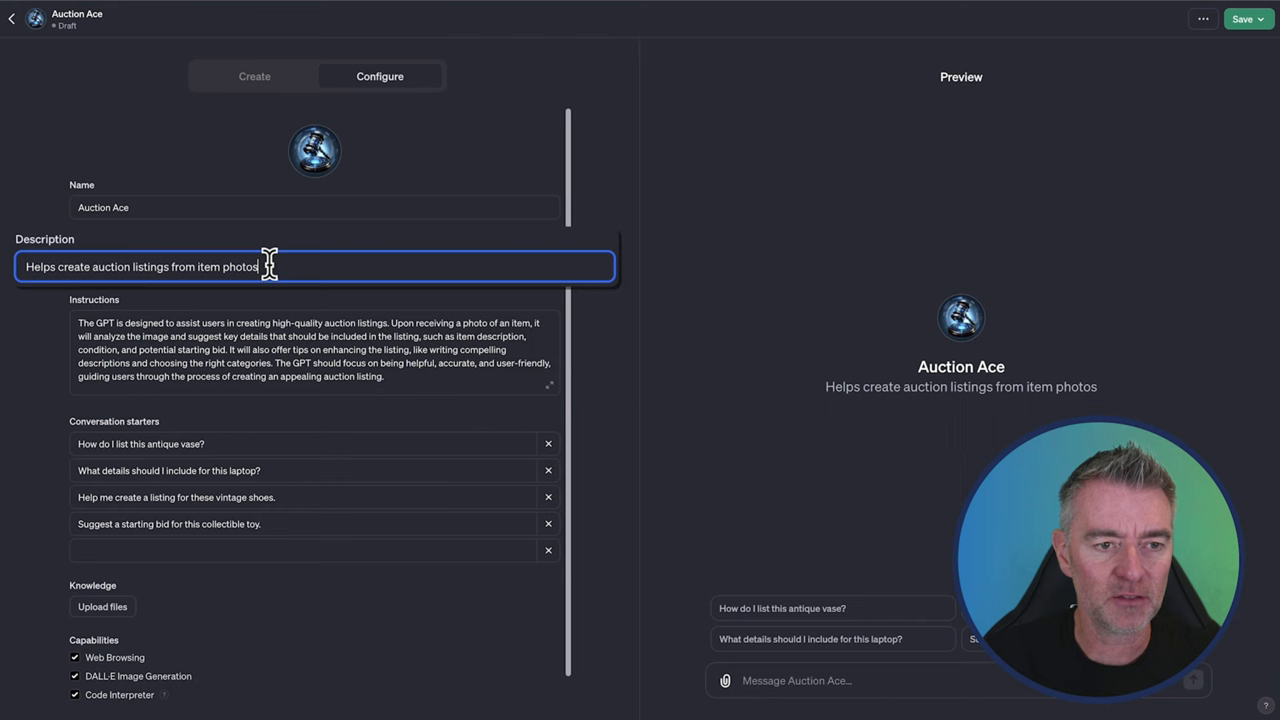
scroll("down", 3)
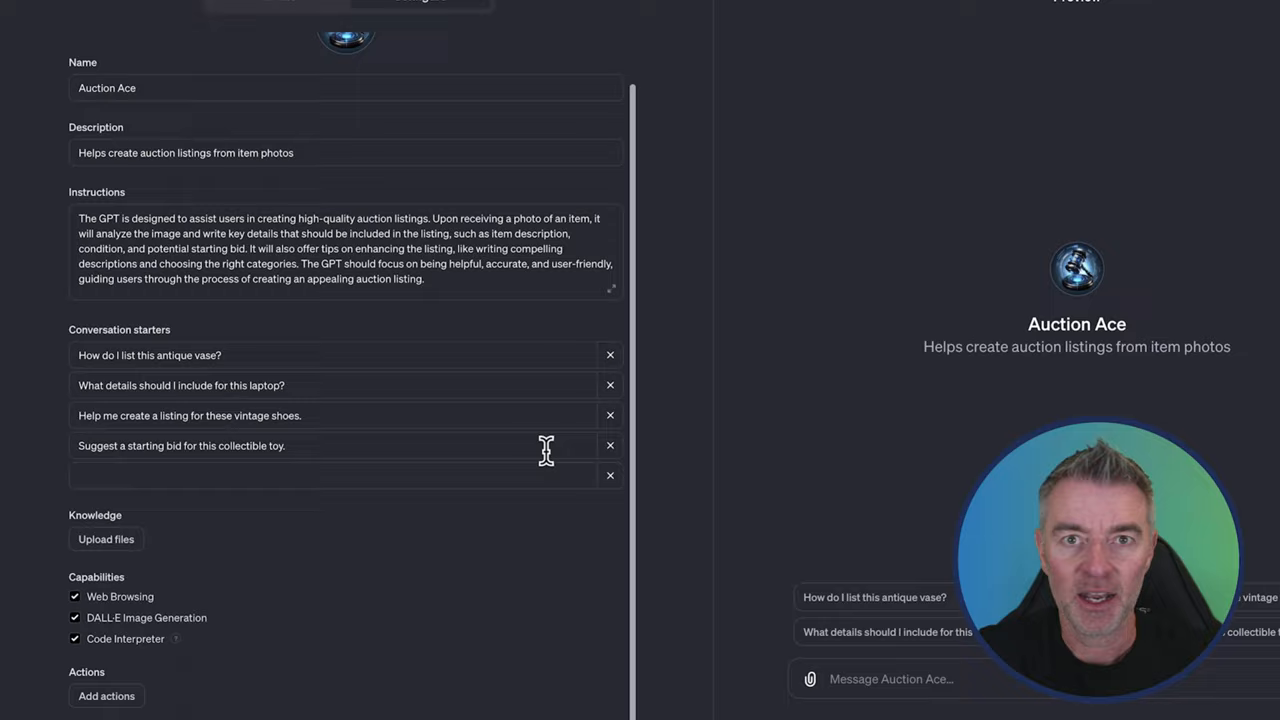
left_click(106, 695)
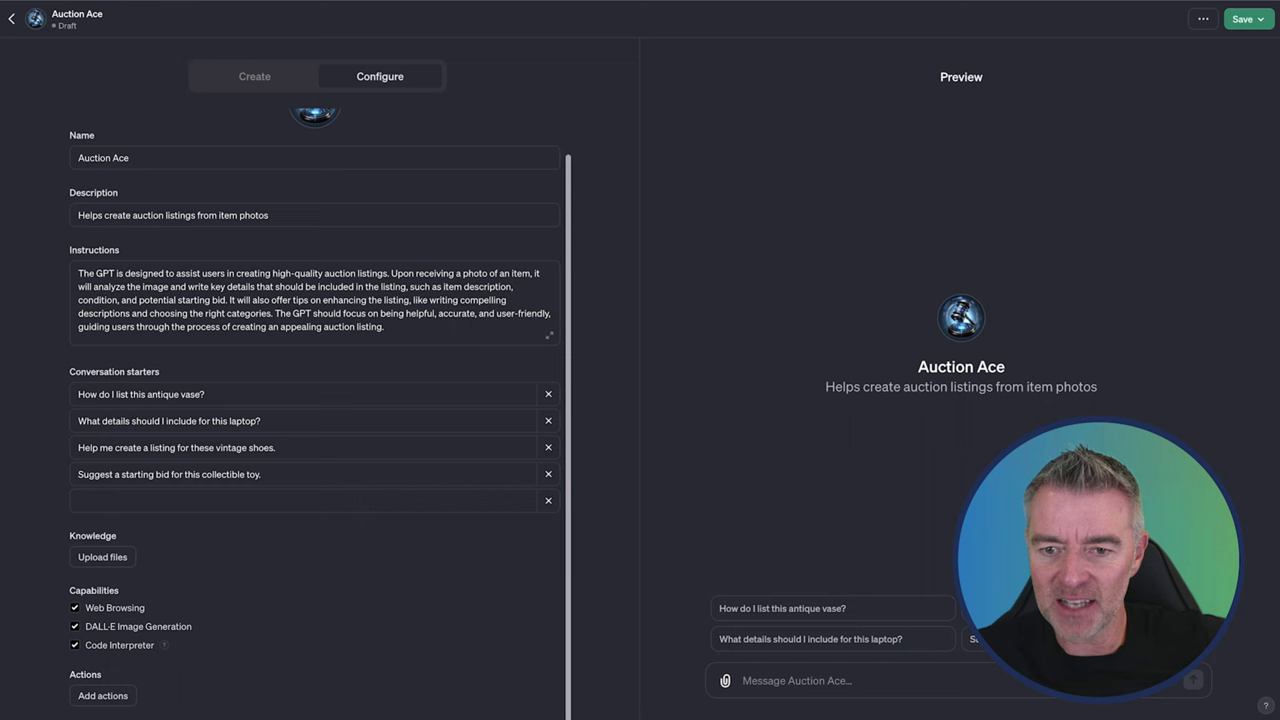
left_click(1245, 21)
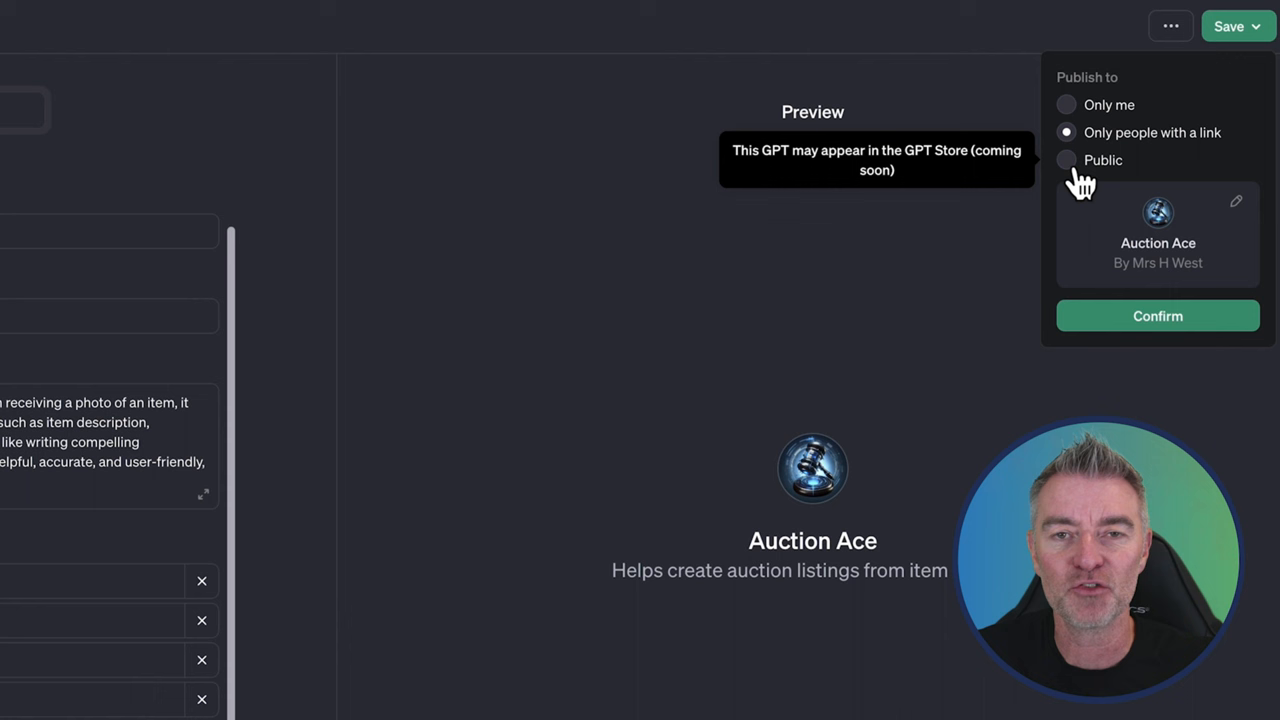
Set Auction Ace's visibility to Public.
left_click(1066, 160)
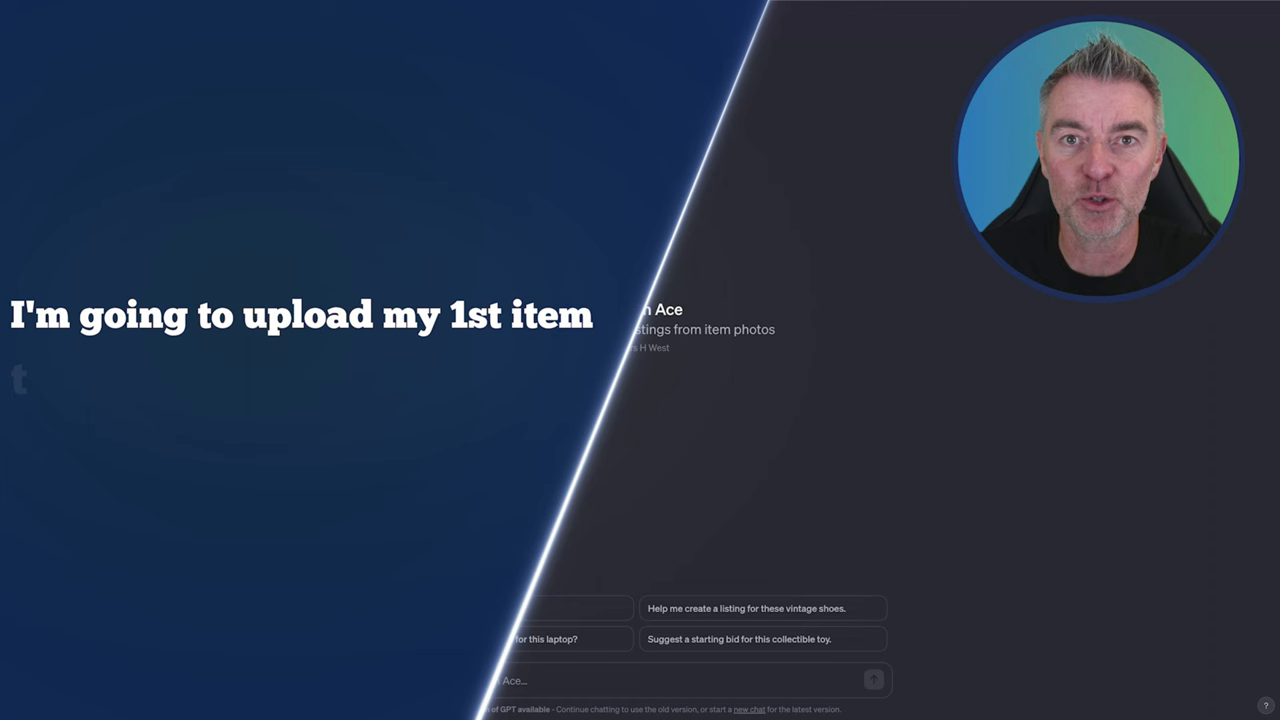
left_click(401, 680)
type("Please create an auction listing for the it")
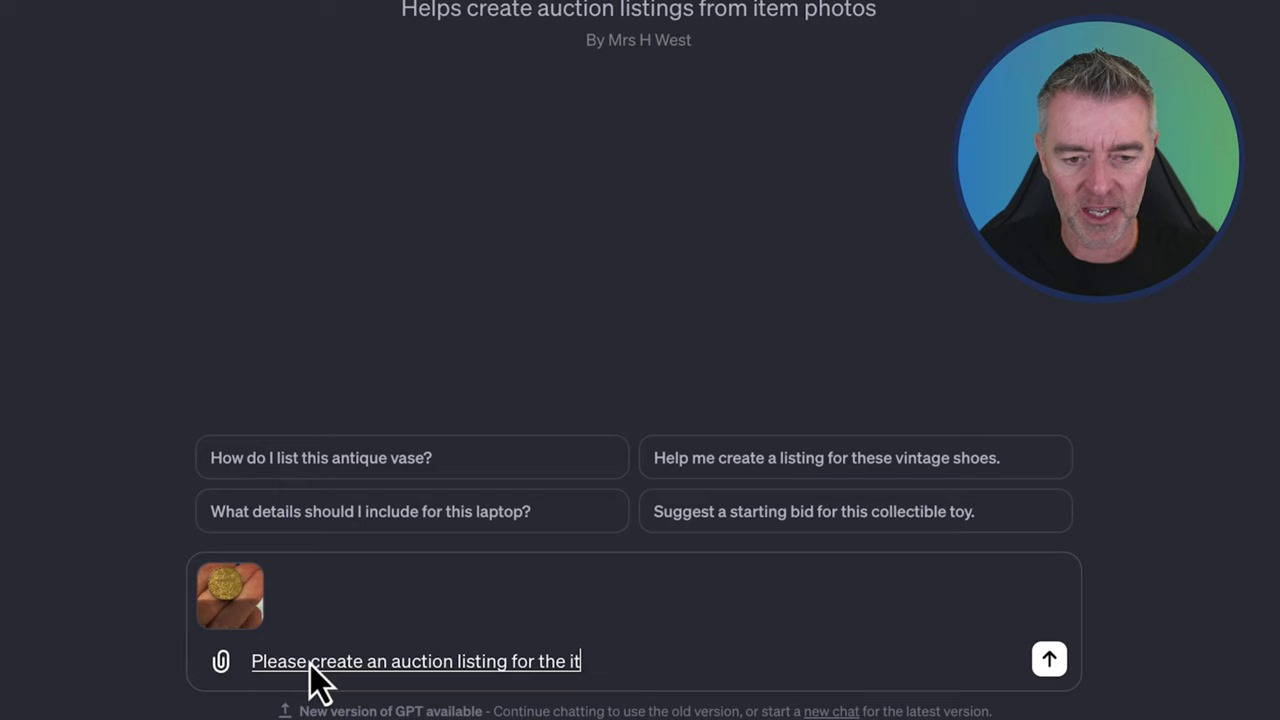
Send the coin photo with 'Please create an auction listing for the item I have just uploaded'.
left_click(1049, 659)
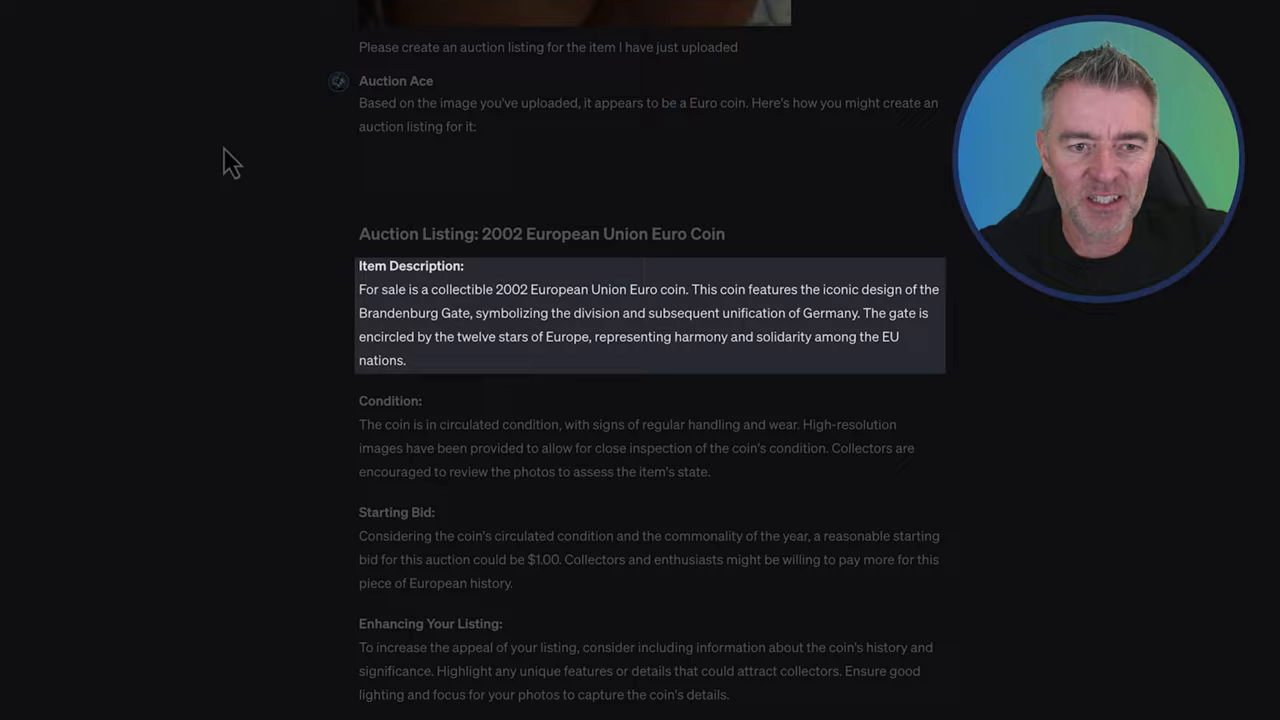
scroll("down", 3)
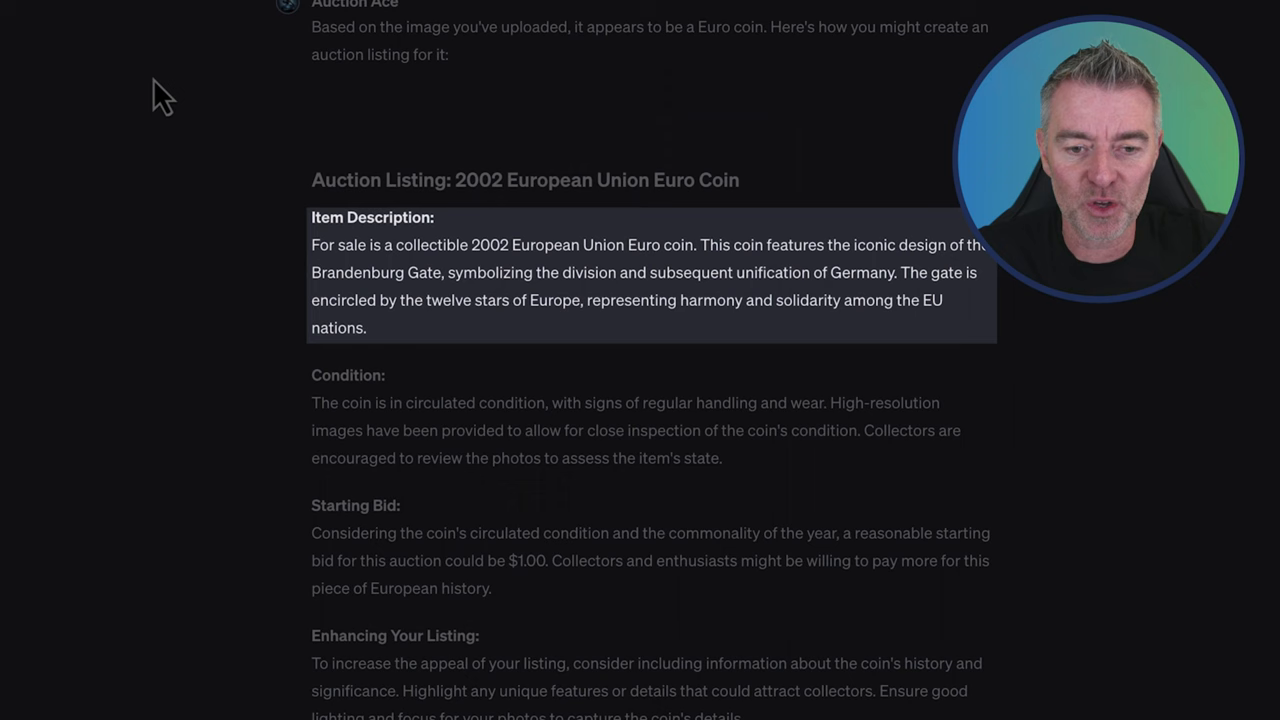
scroll("down", 3)
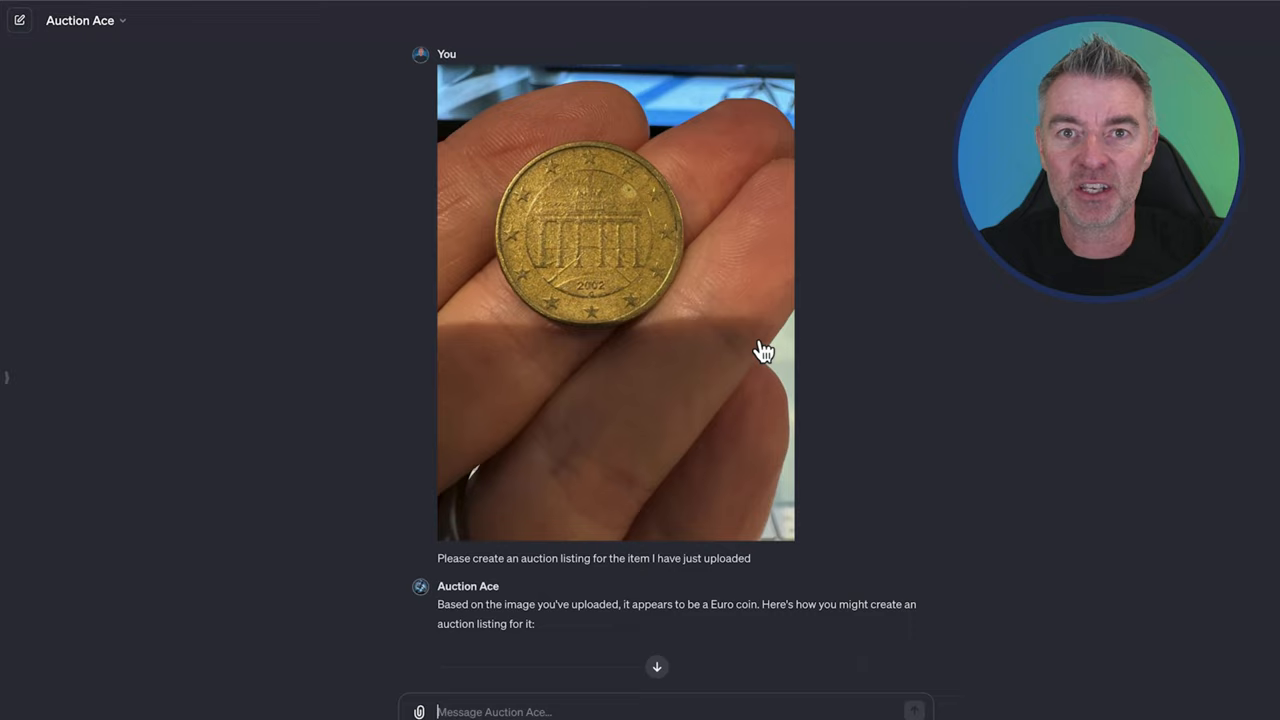
scroll("down", 3)
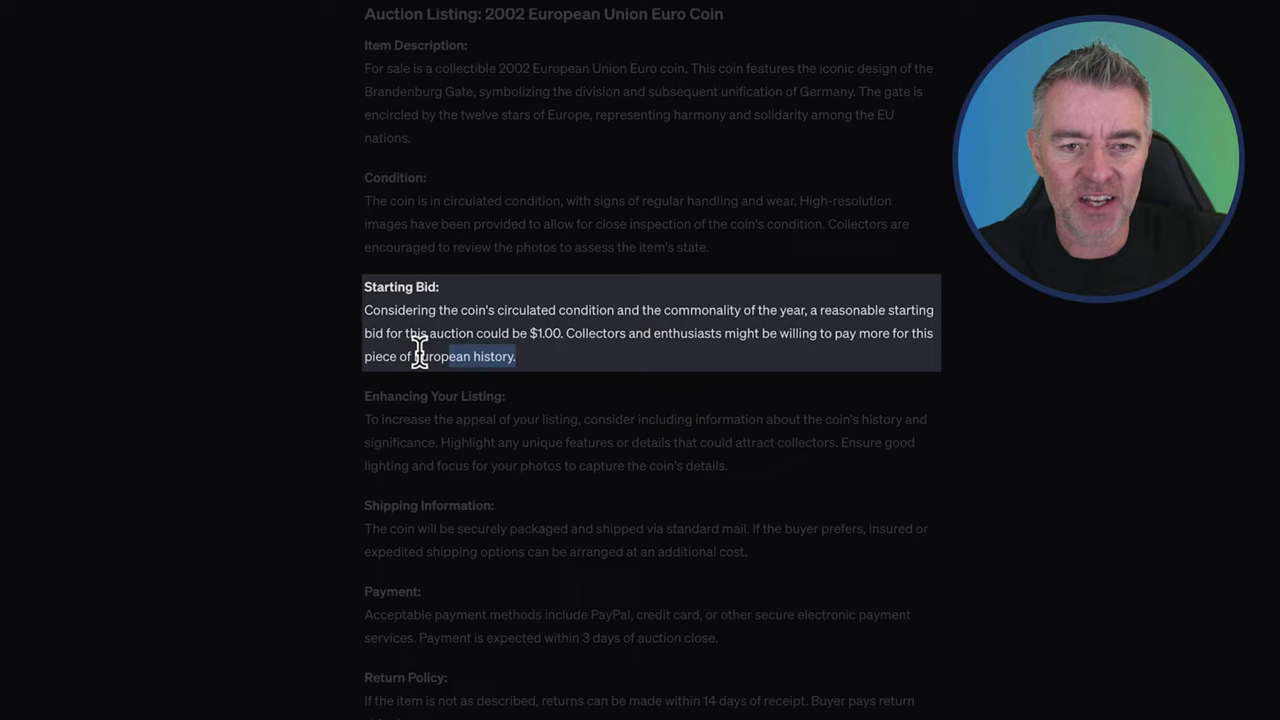
scroll("down", 3)
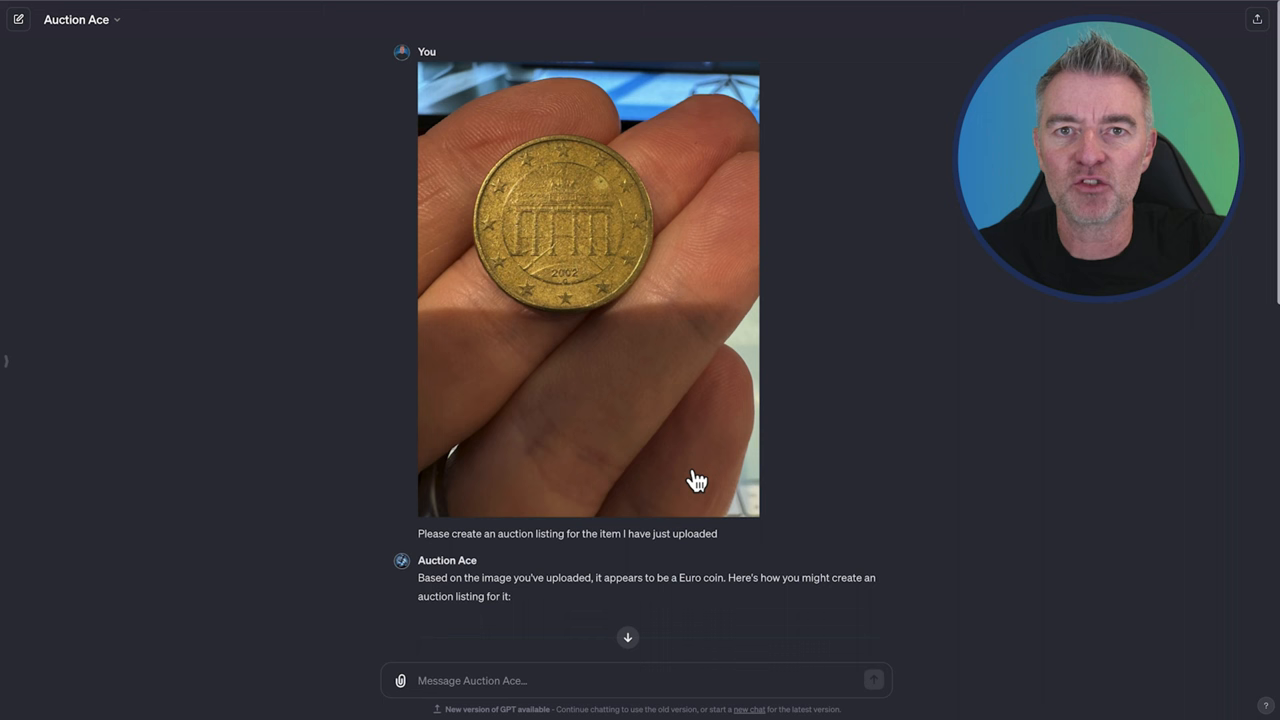
scroll("down", 3)
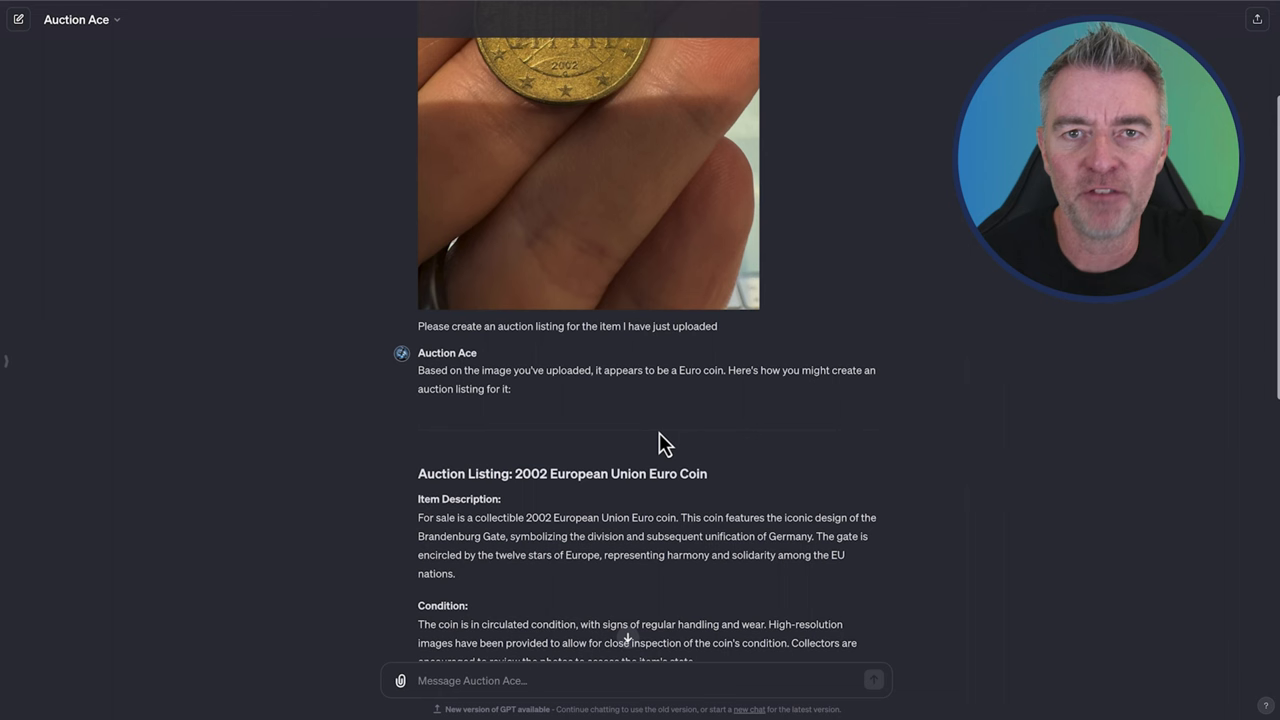
scroll("down", 3)
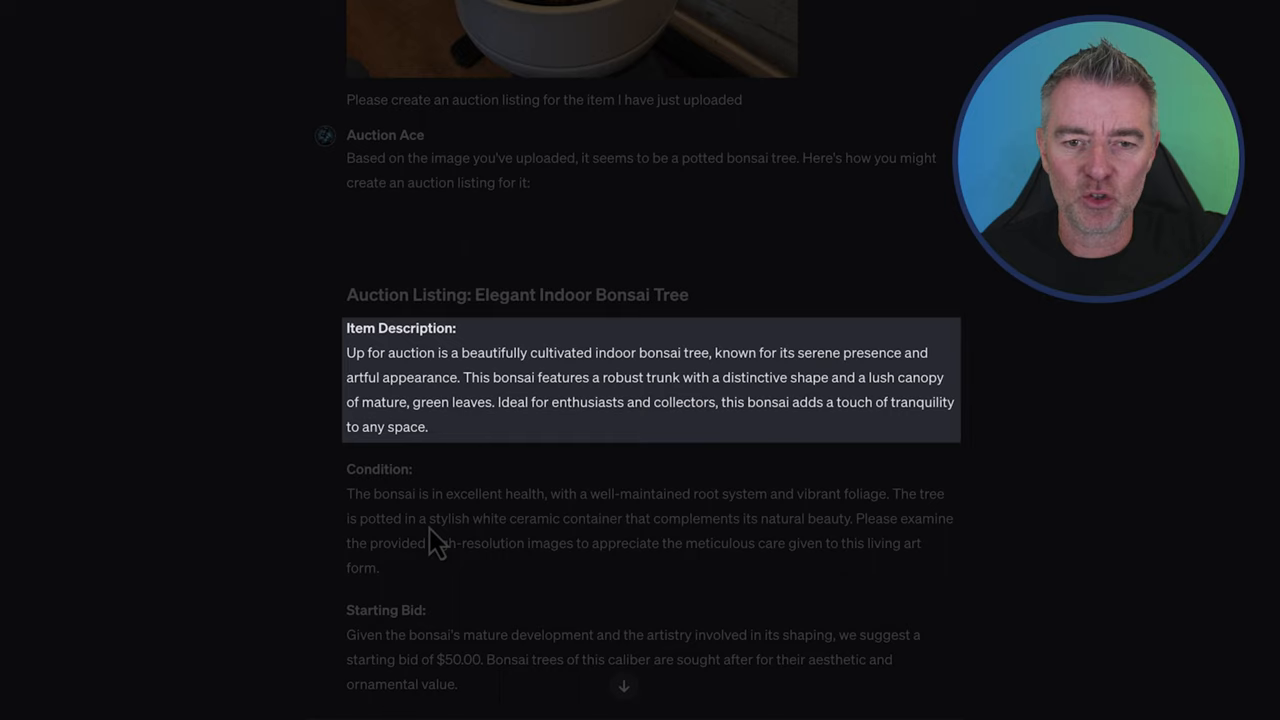
scroll("down", 3)
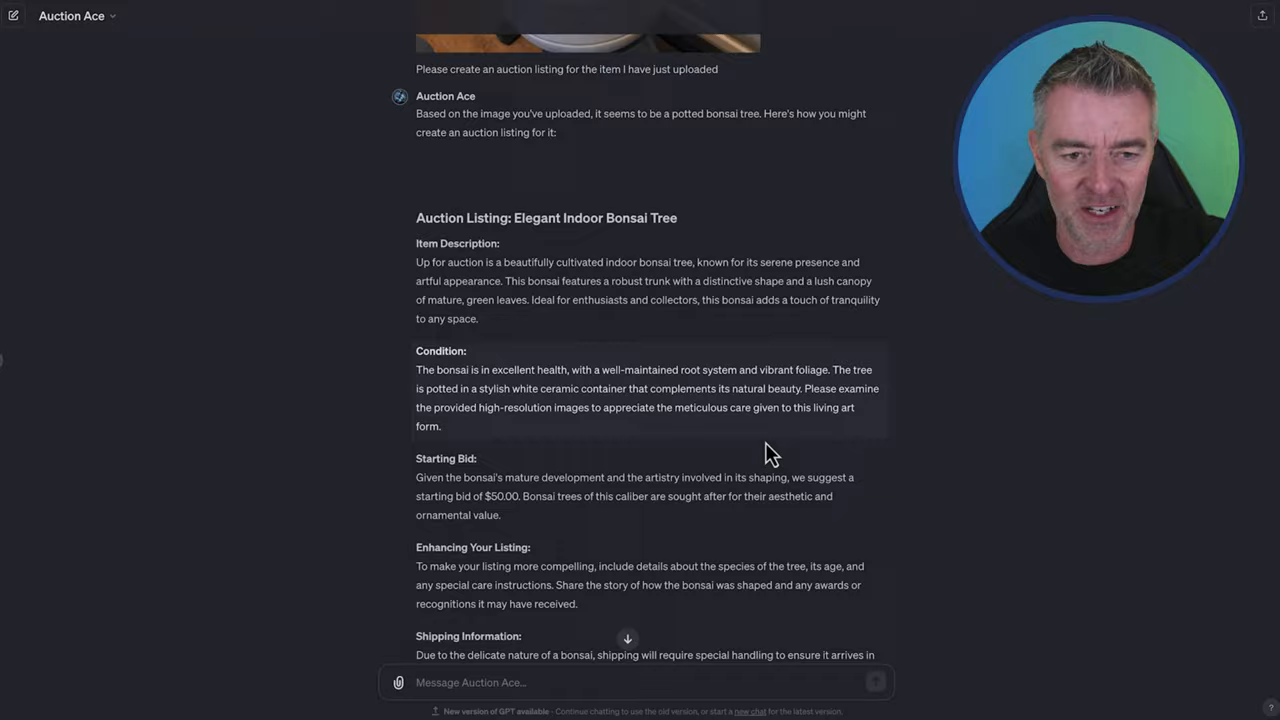
scroll("down", 3)
type("Can you please")
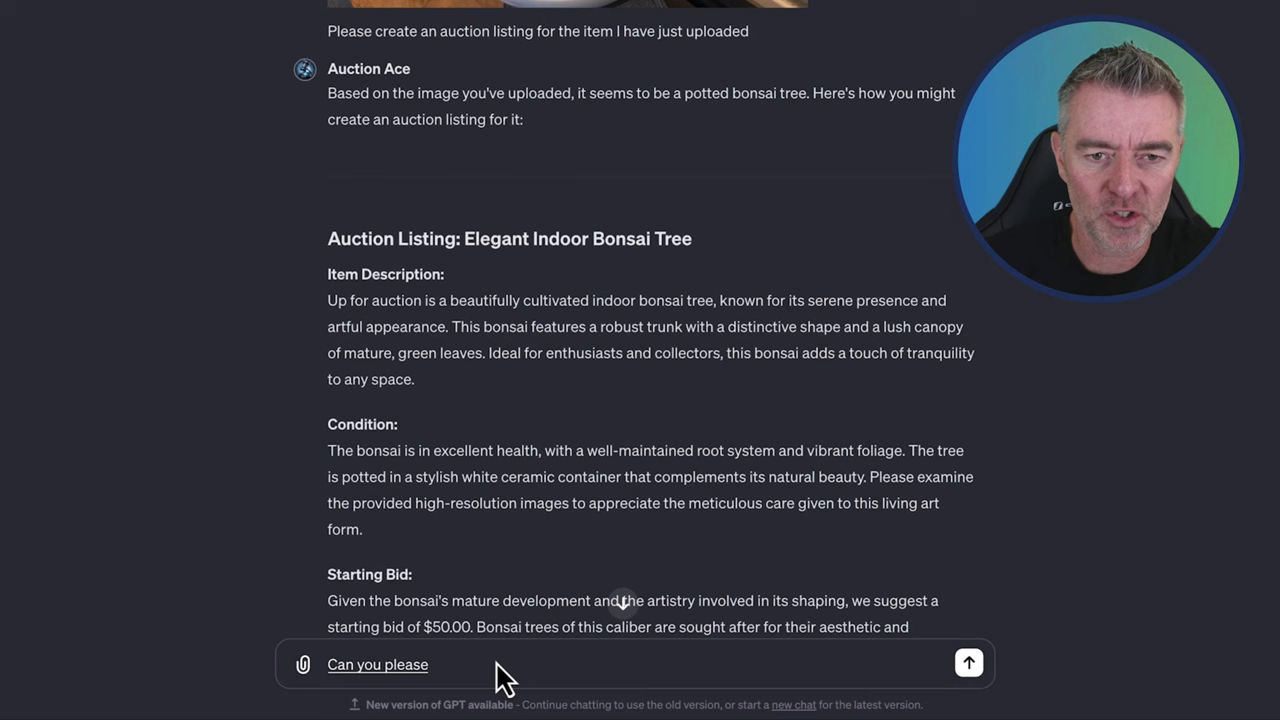
Ask Auction Ace for the bonsai's plant variety and scroll to the Ficus reply.
left_click(967, 663)
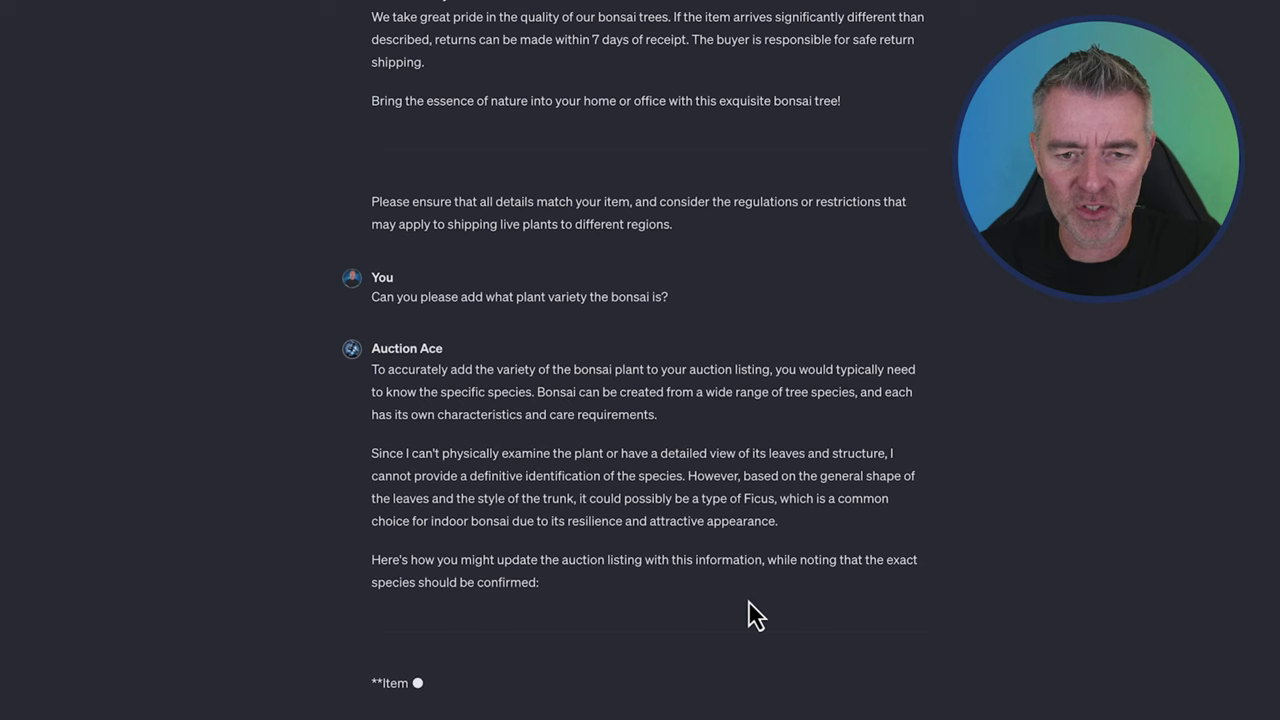
scroll("down", 3)
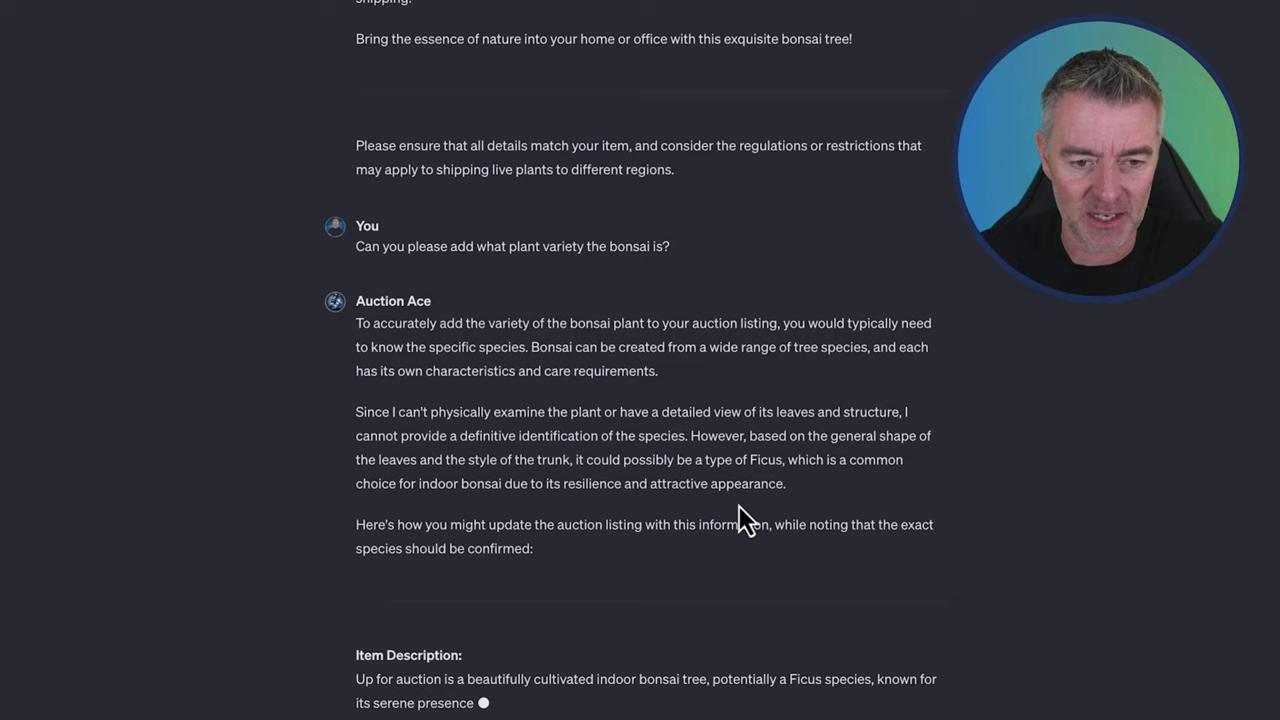
scroll("down", 3)
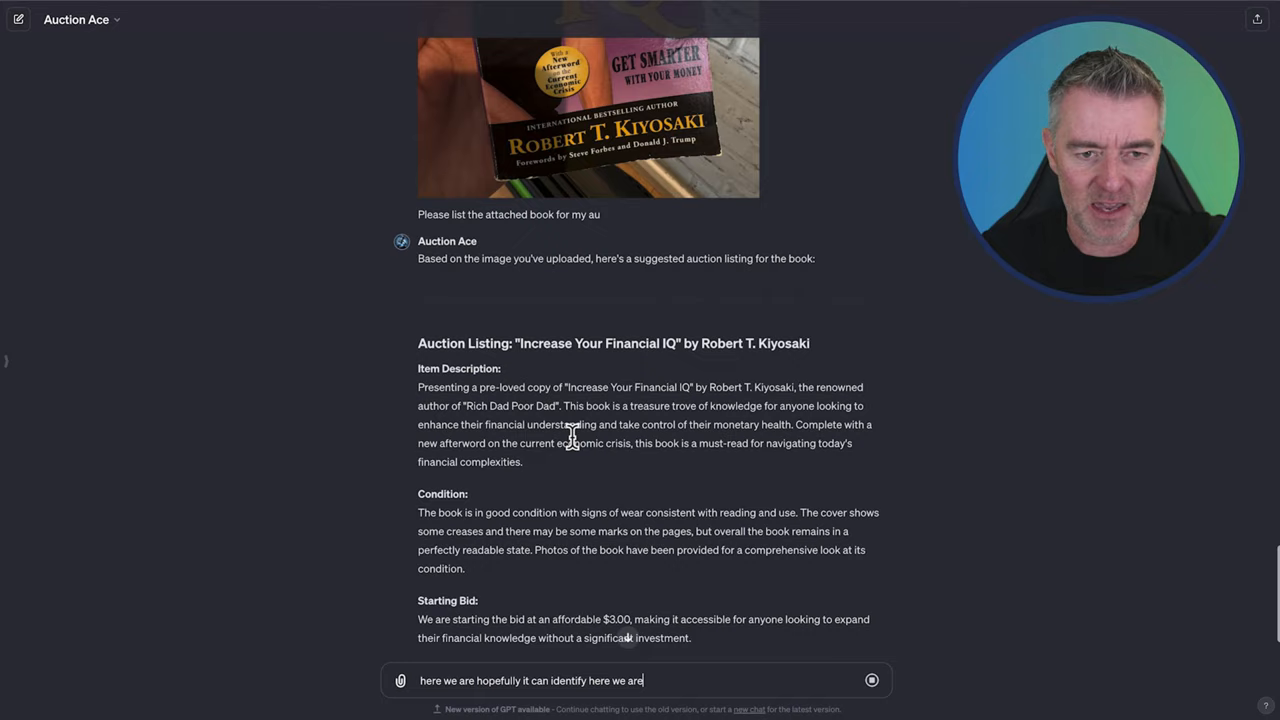
Scroll through the Increase Your Financial IQ book listing and photo.
scroll("down", 3)
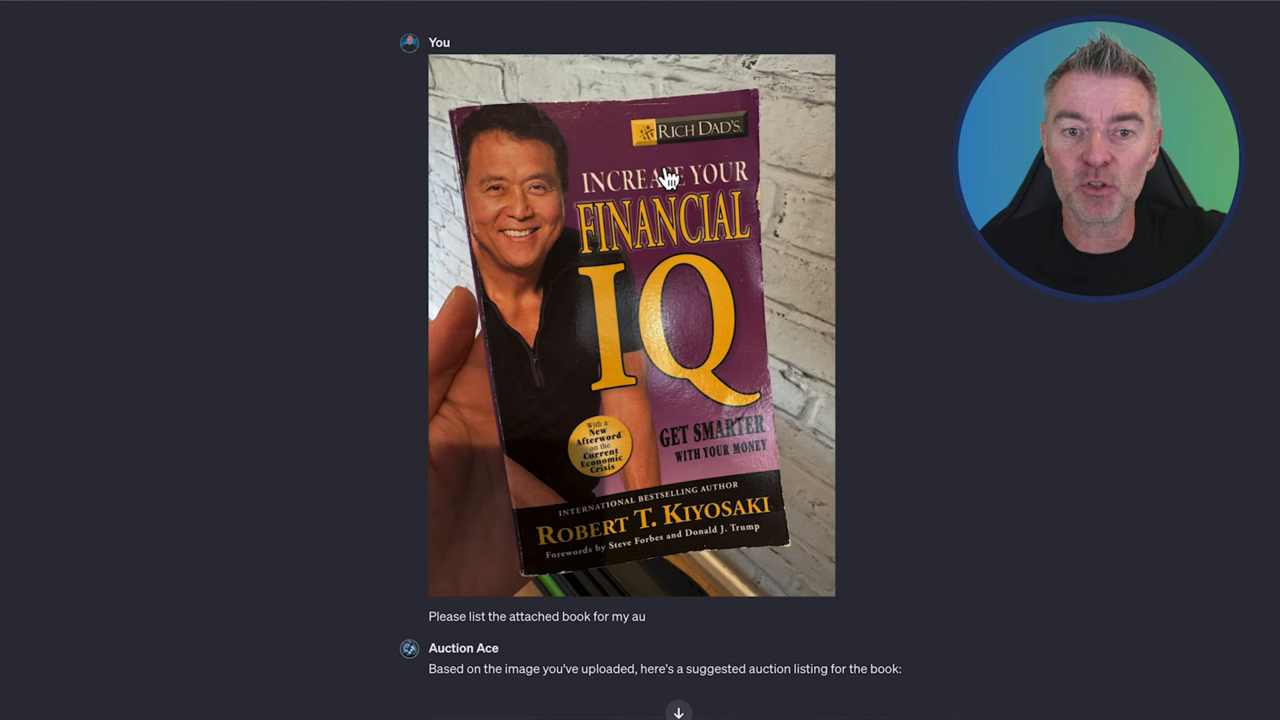
scroll("down", 3)
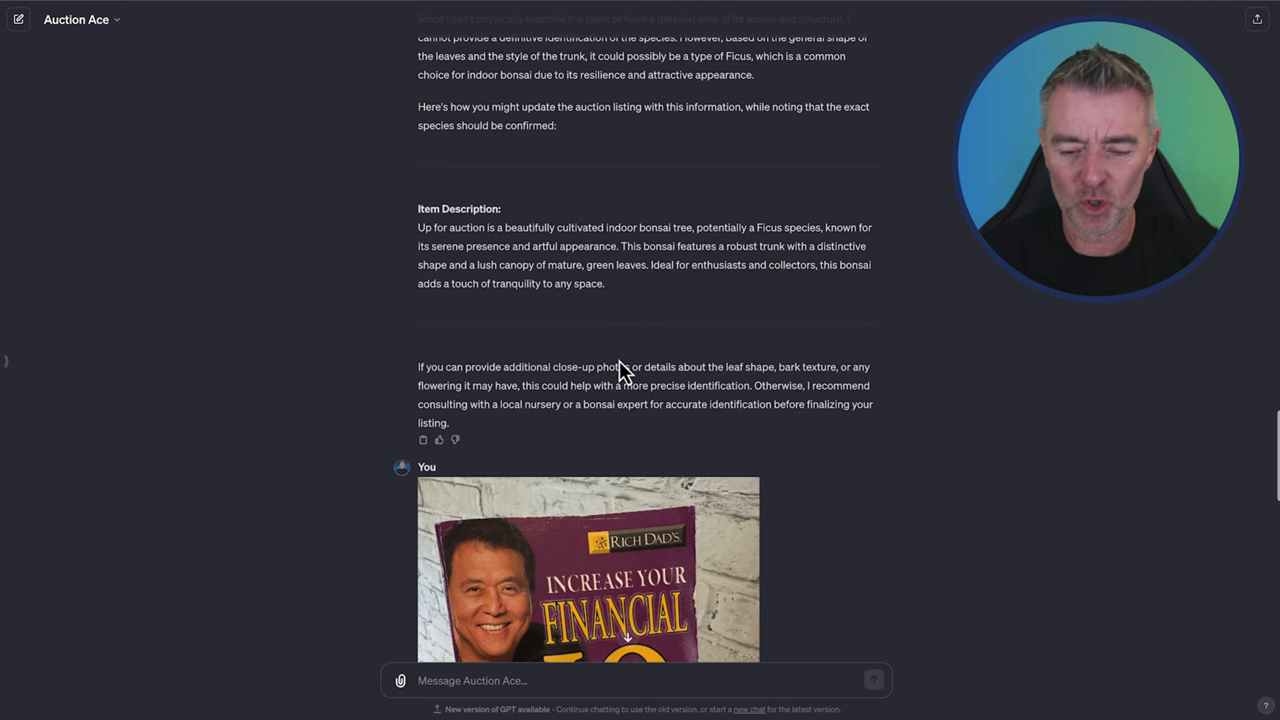
mouse_move(638, 333)
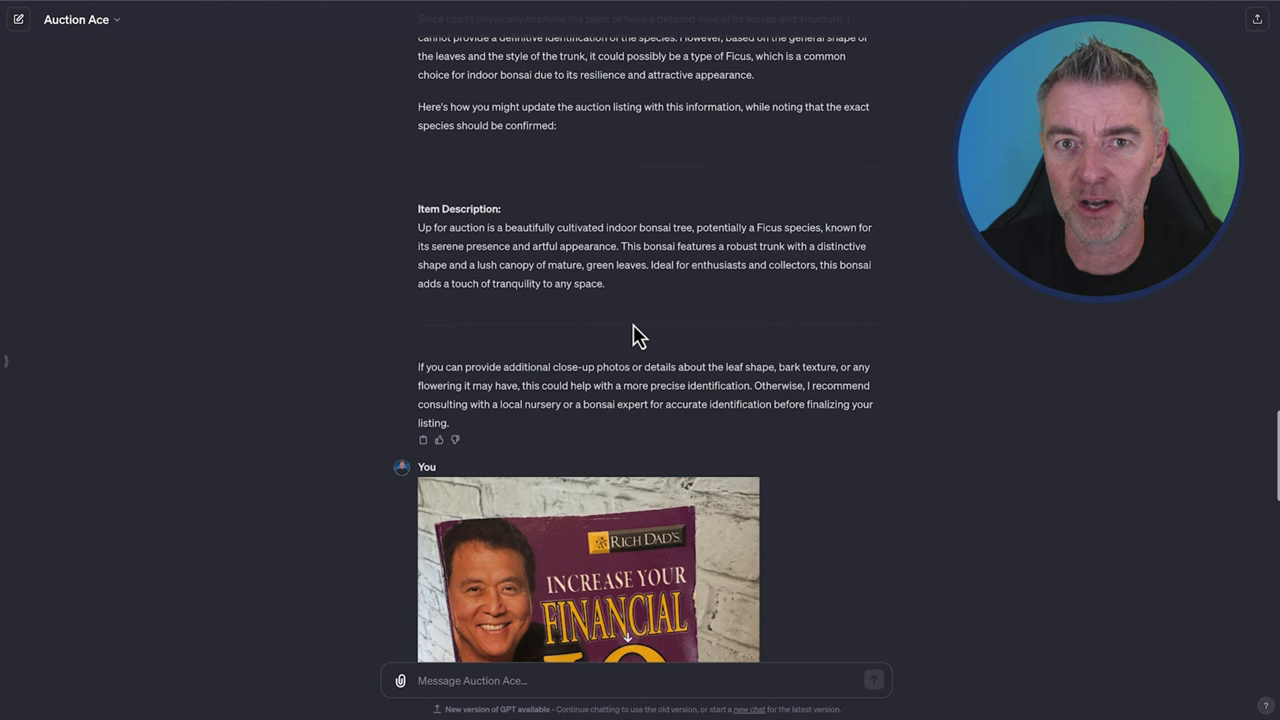
Scroll back over the bonsai listing, then start a fresh Auction Ace chat.
scroll("down", 3)
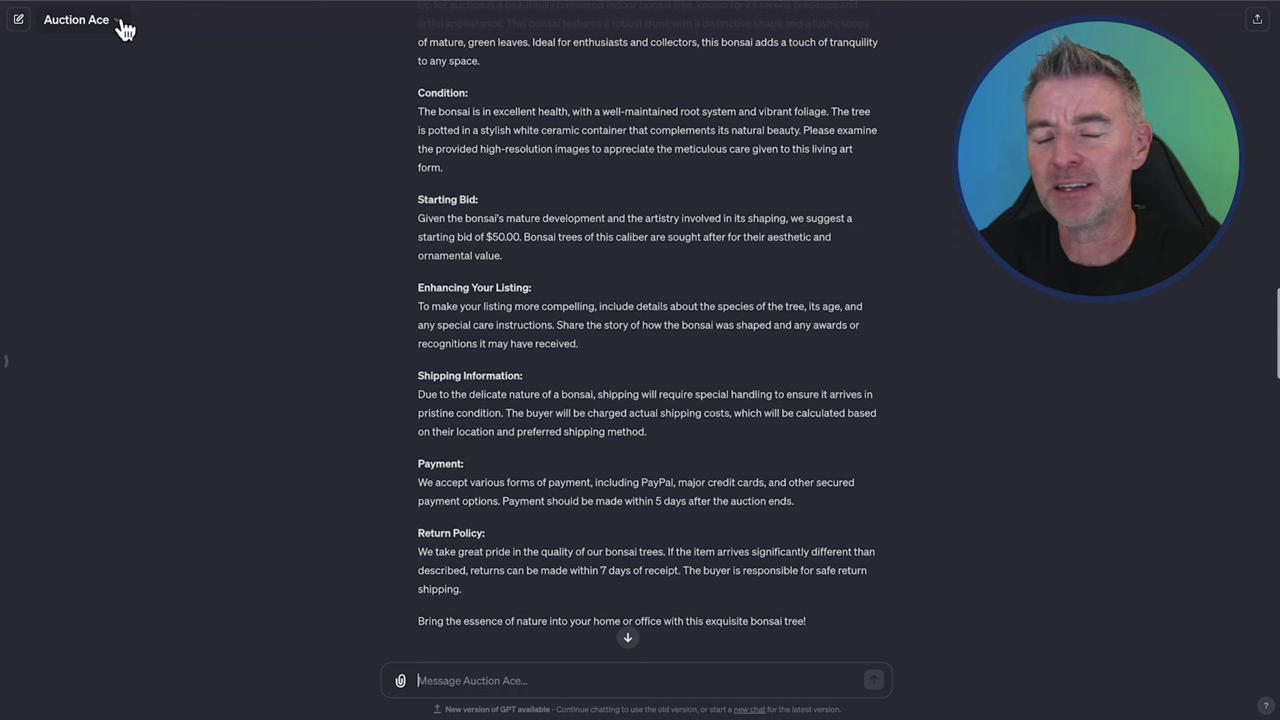
scroll("up", 3)
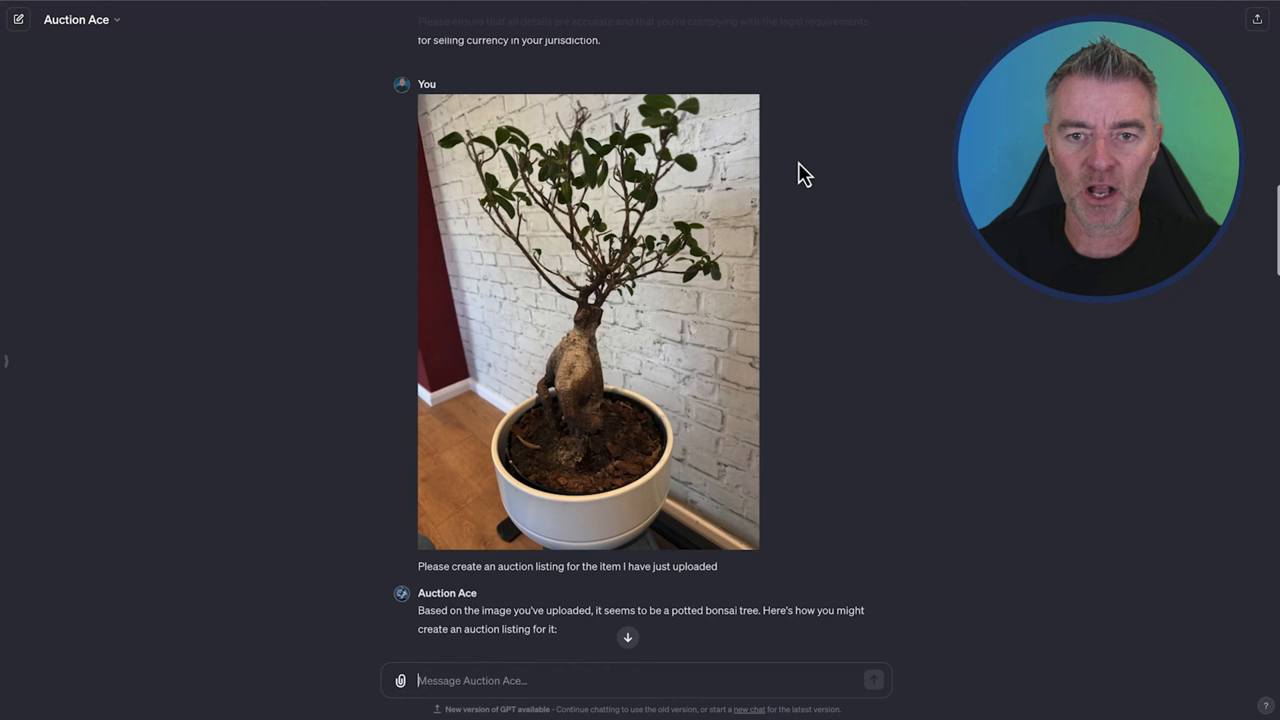
left_click(82, 19)
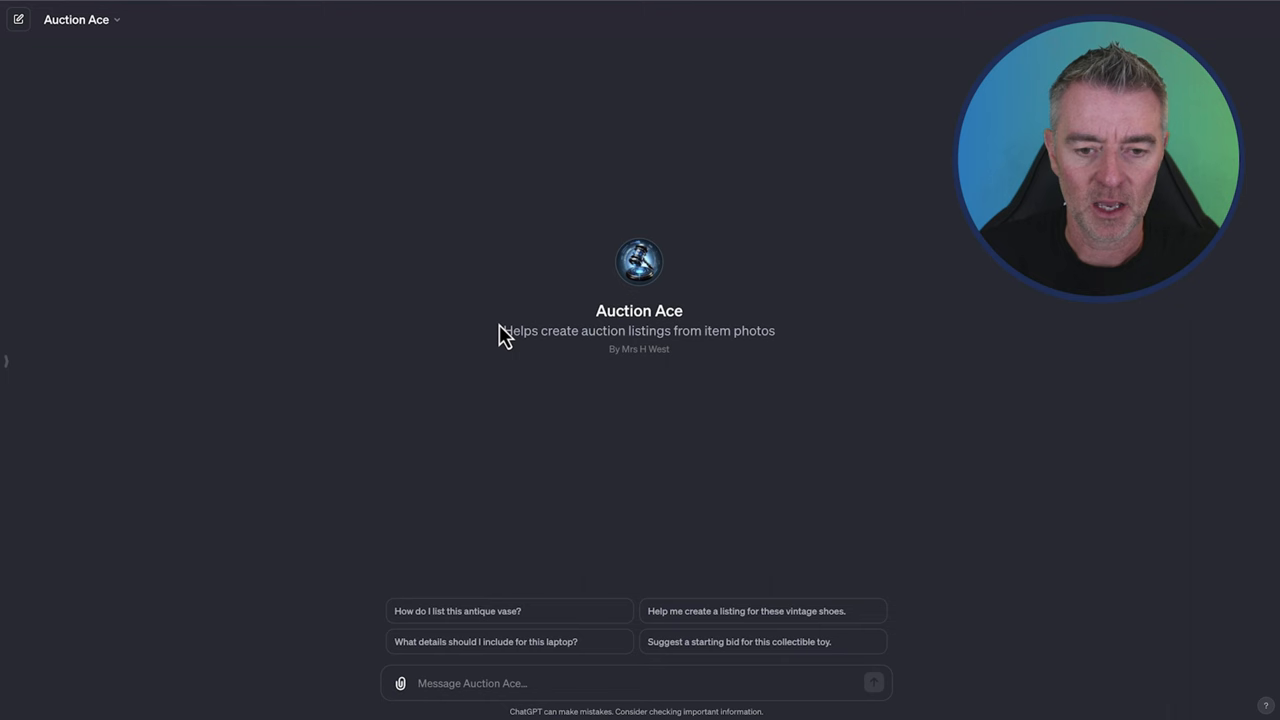
Open the ChatGPT sidebar to show Auction Ace and recent chats like Euro Coin Auction Listing.
left_click(22, 20)
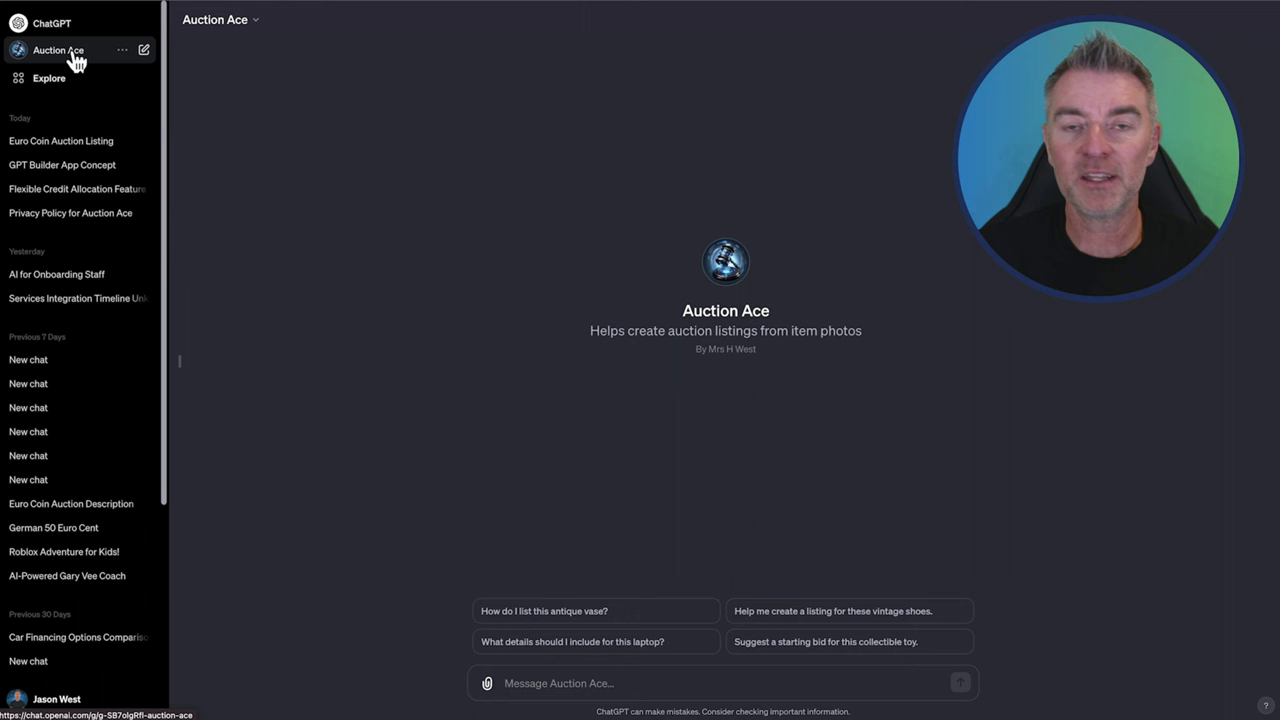
mouse_move(560, 297)
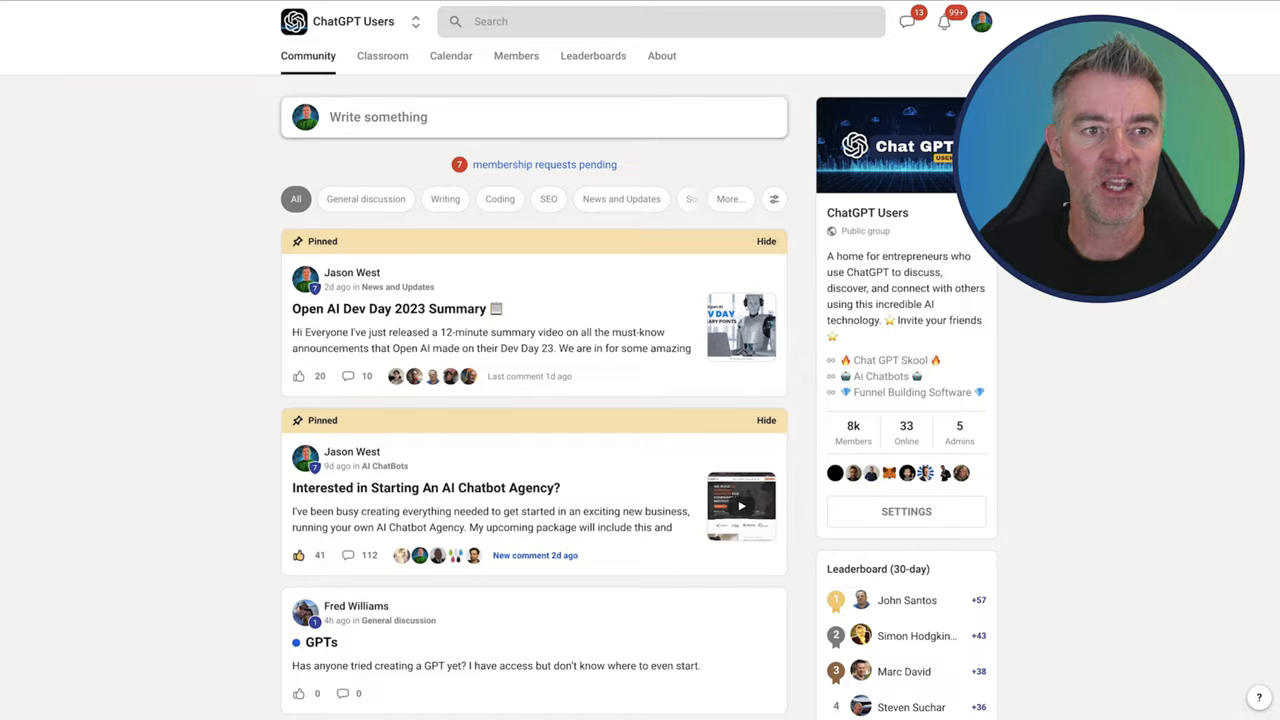
Scroll the Skool ChatGPT Users feed down to the pinned posts and the member question about creating GPTs.
scroll("down", 3)
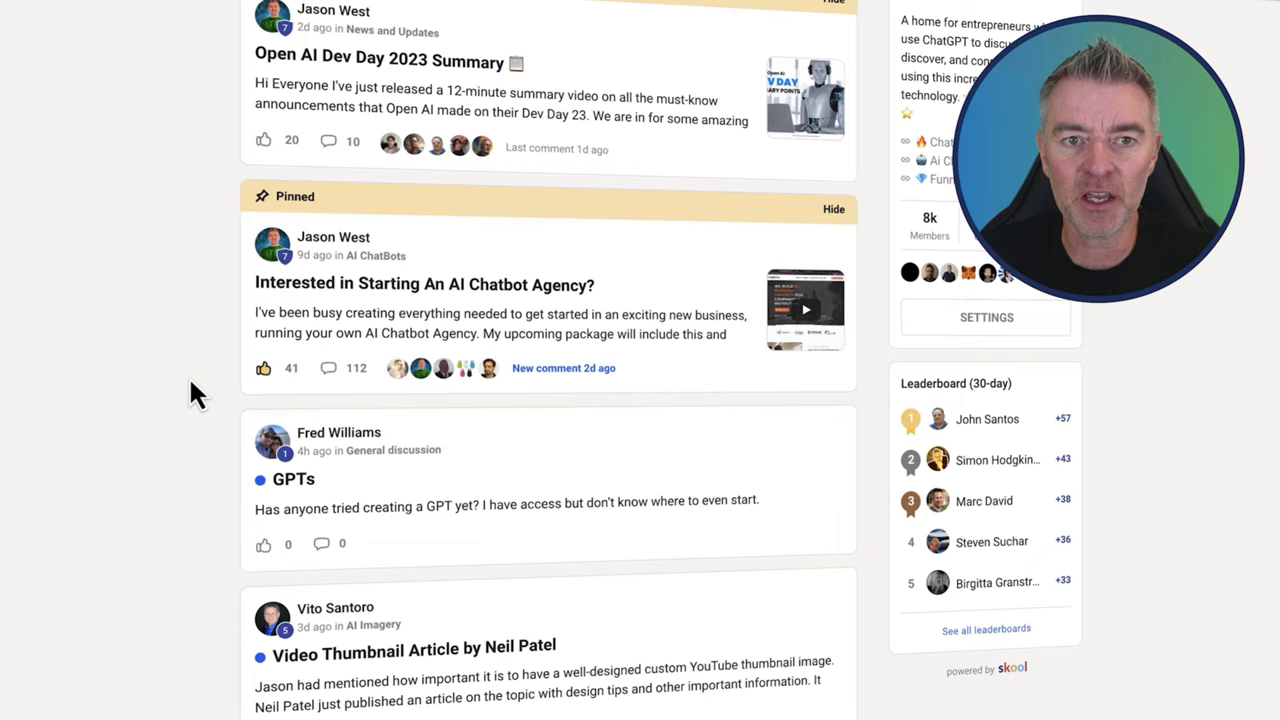
scroll("down", 3)
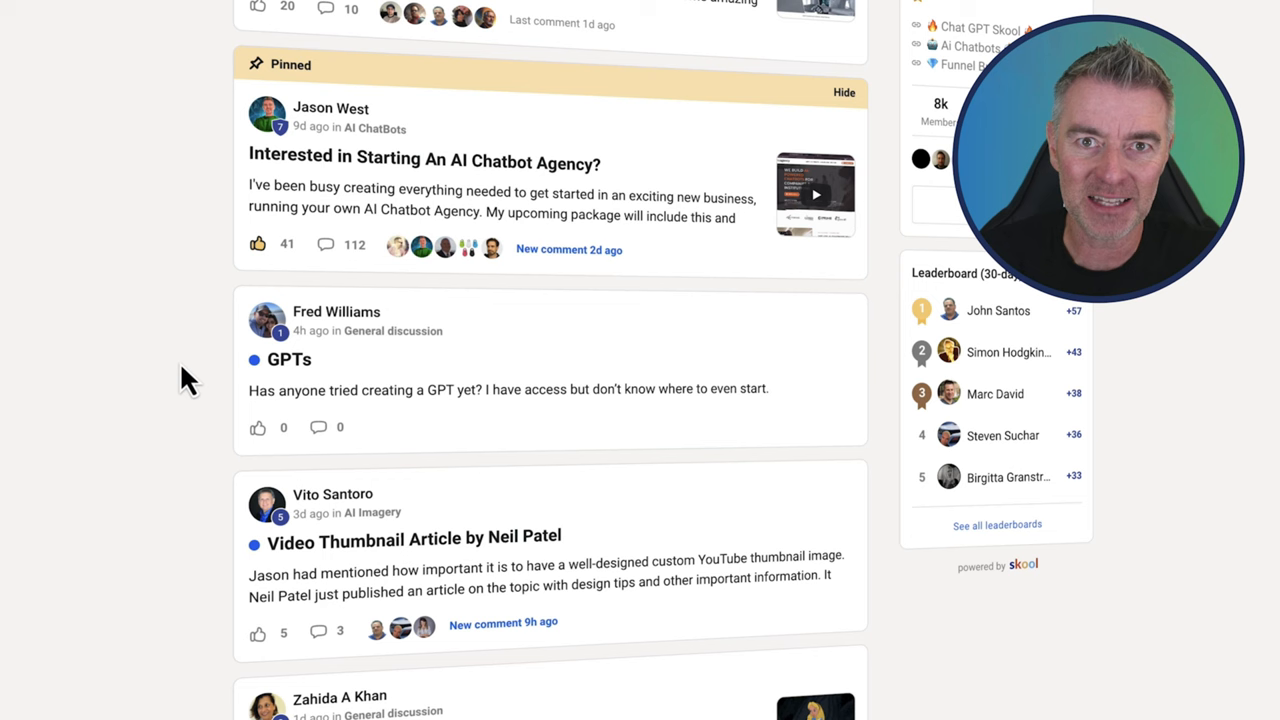